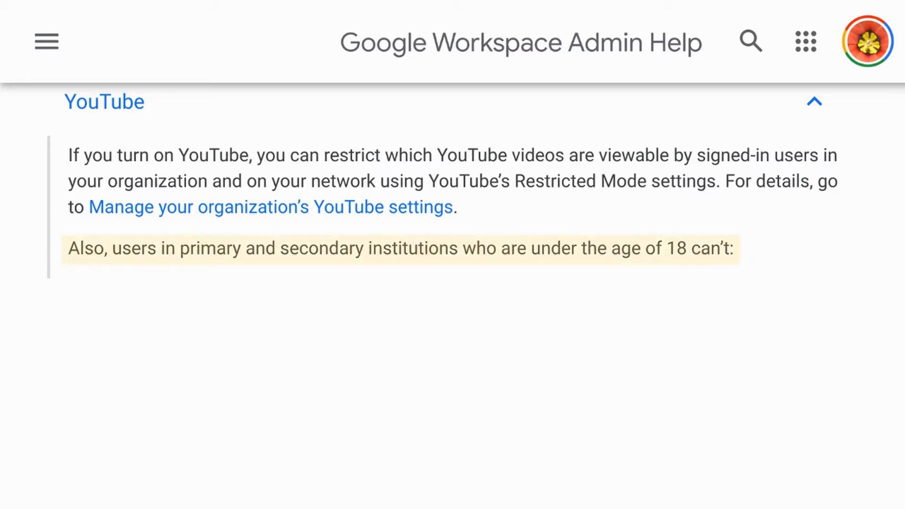
# Deselect all products and include only Blogger in the export
pyautogui.scroll(-3)
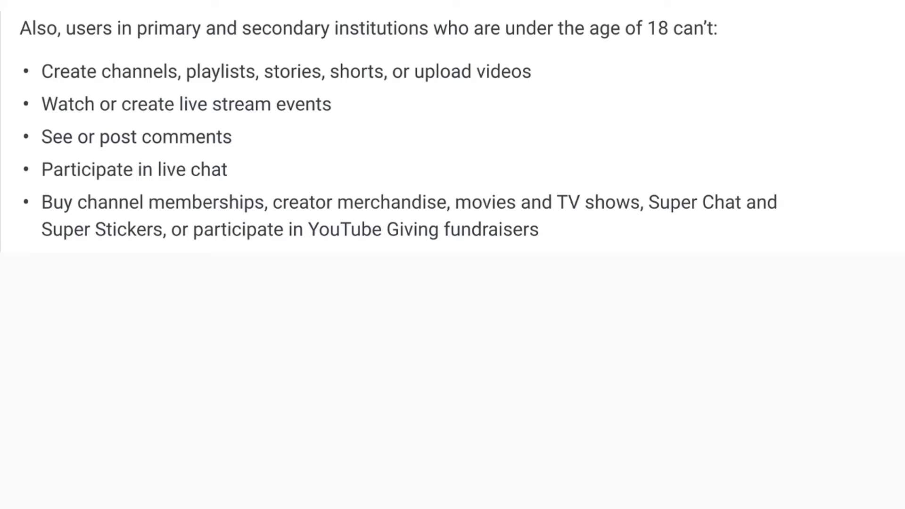
pyautogui.scroll(-3)
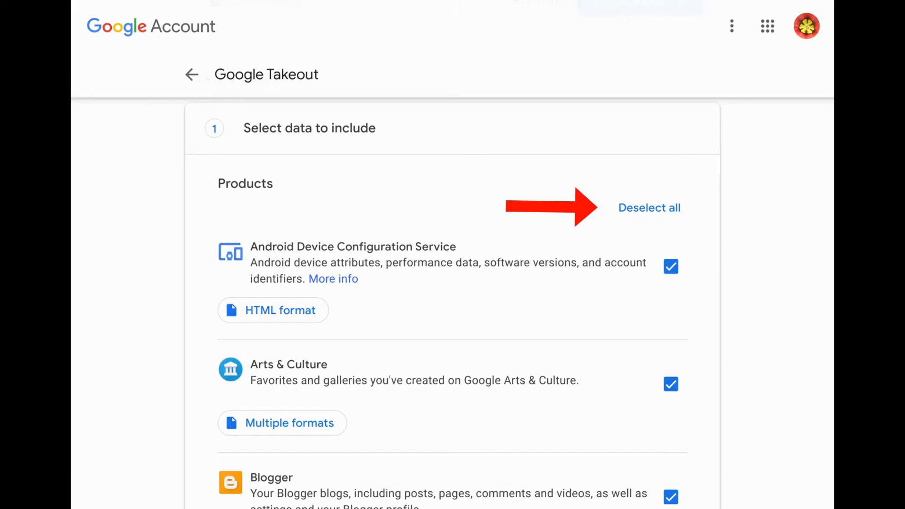
pyautogui.click(649, 208)
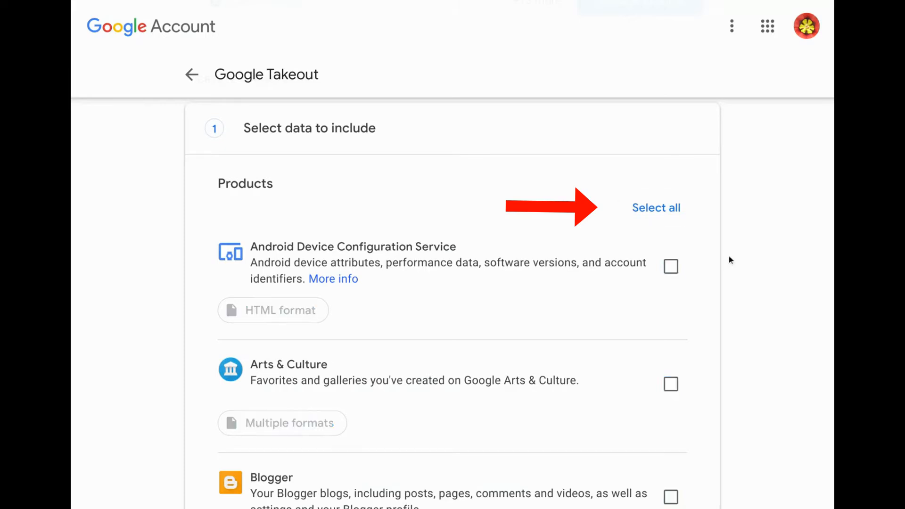
pyautogui.scroll(-3)
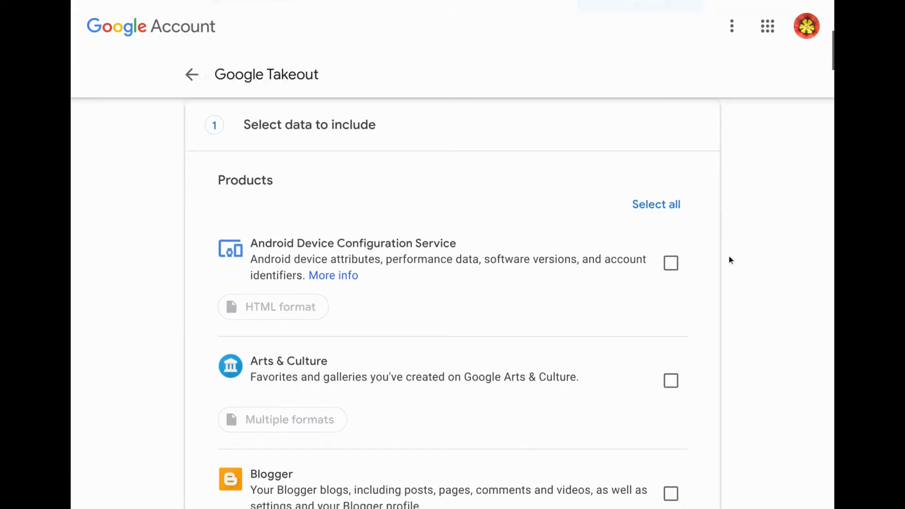
pyautogui.scroll(-3)
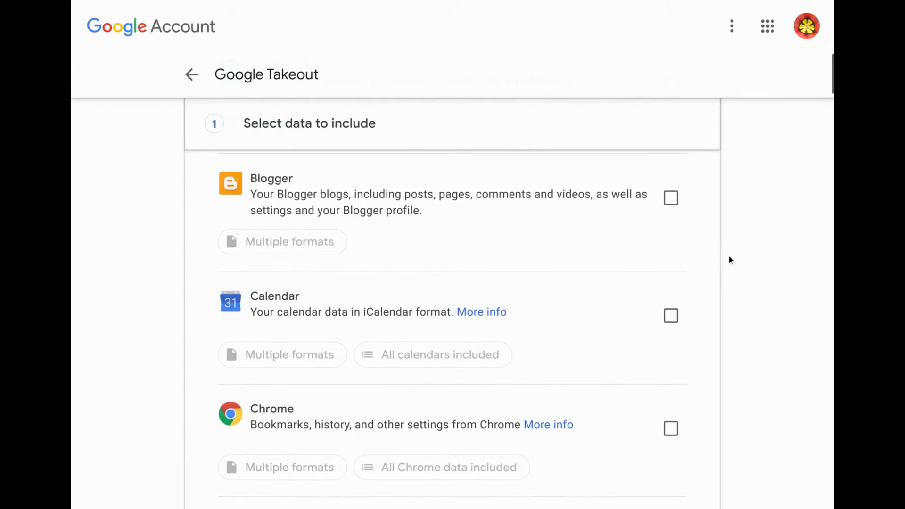
pyautogui.click(671, 197)
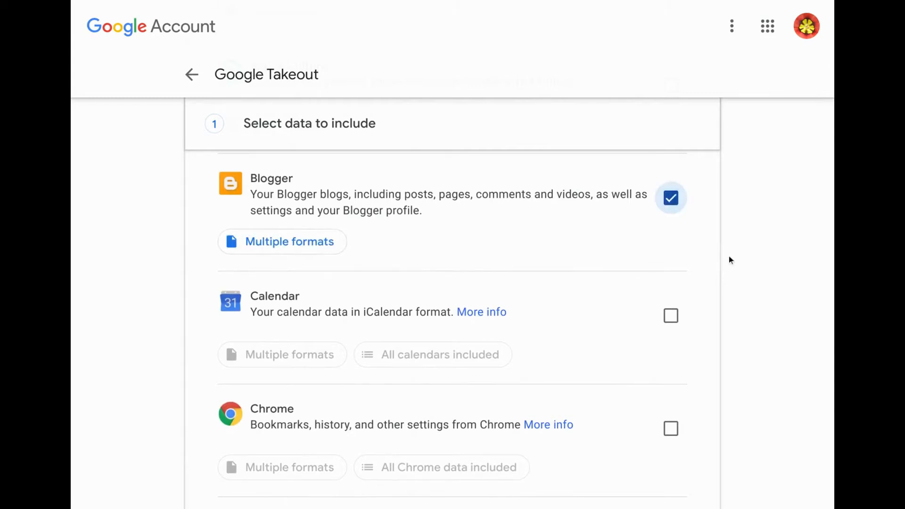
# Review the overview of Blogger's multiple export formats
pyautogui.click(282, 241)
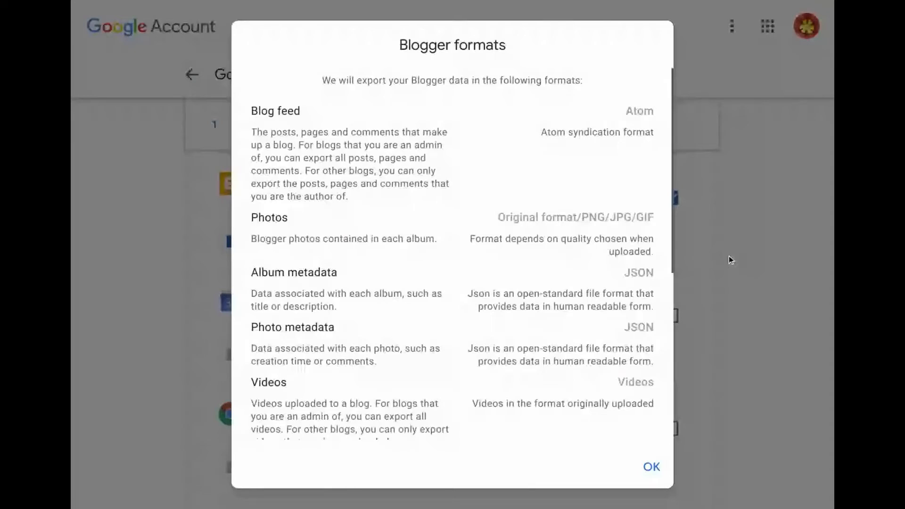
pyautogui.scroll(-3)
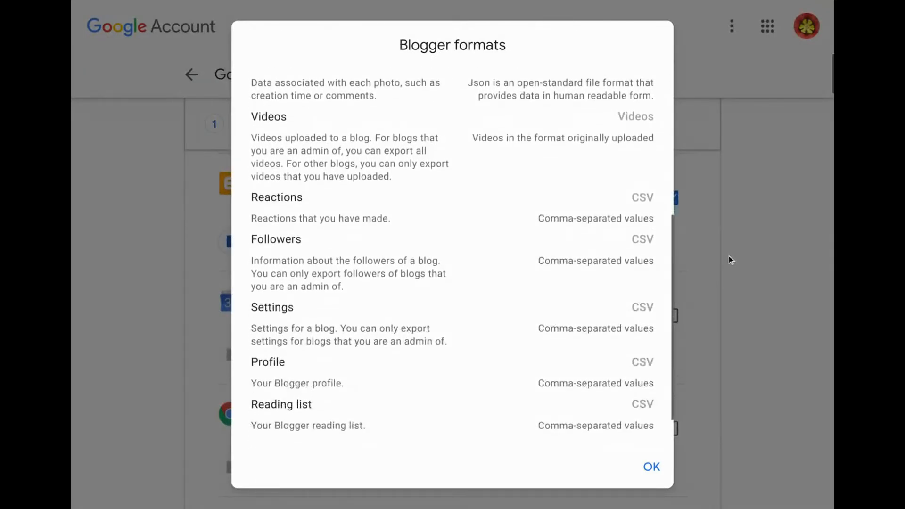
pyautogui.scroll(-3)
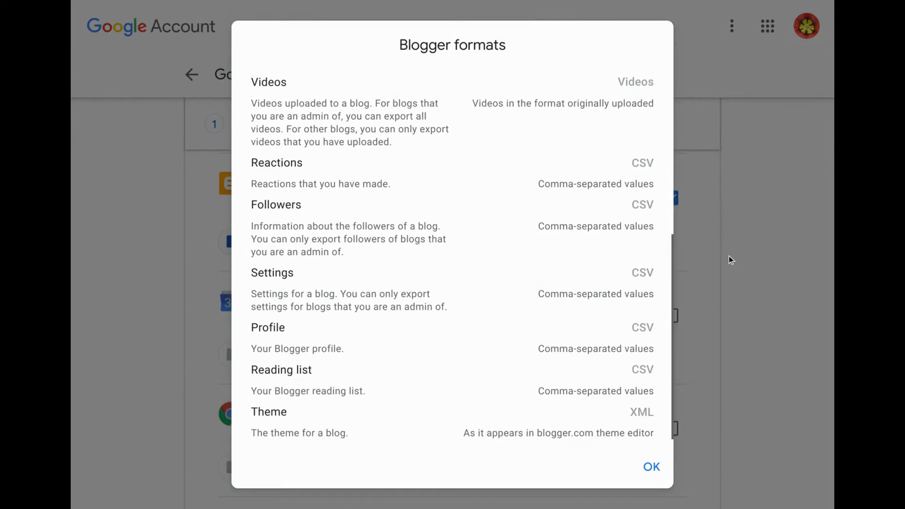
pyautogui.moveTo(767, 272)
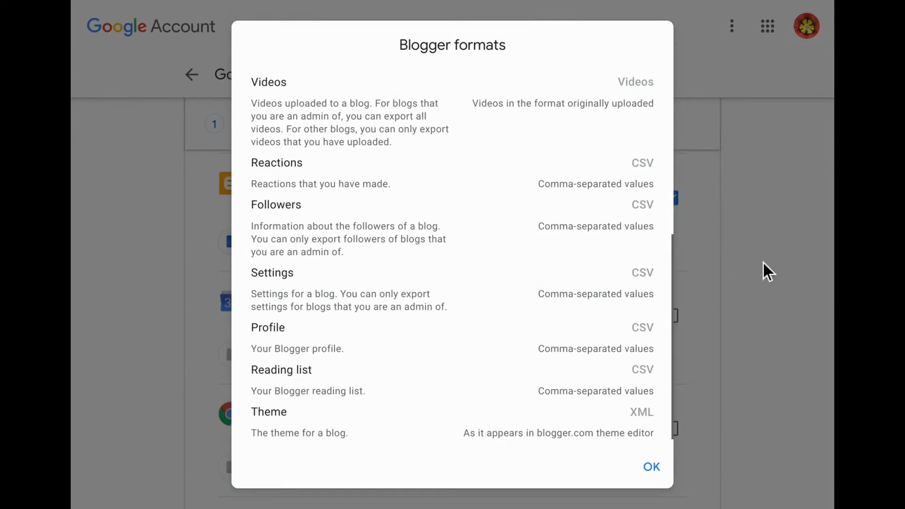
pyautogui.moveTo(667, 485)
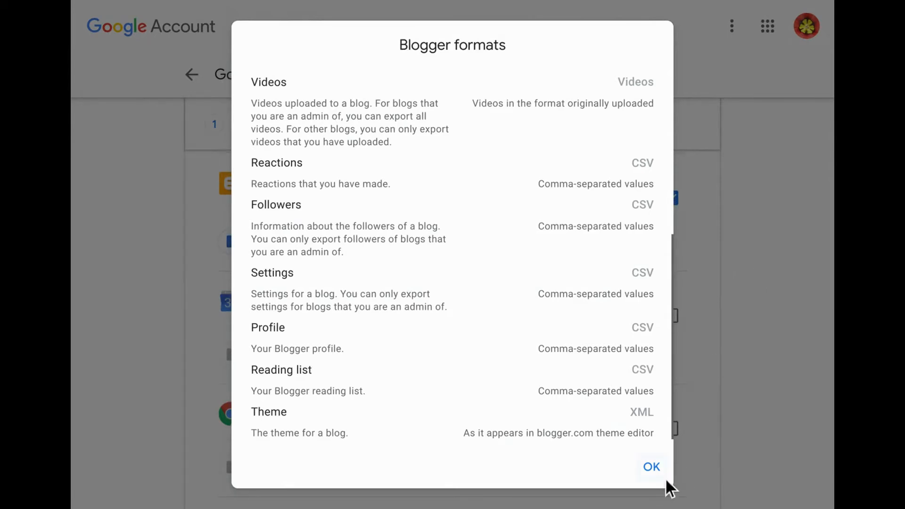
# Add YouTube and YouTube Music to the export and confirm its HTML format options
pyautogui.click(651, 466)
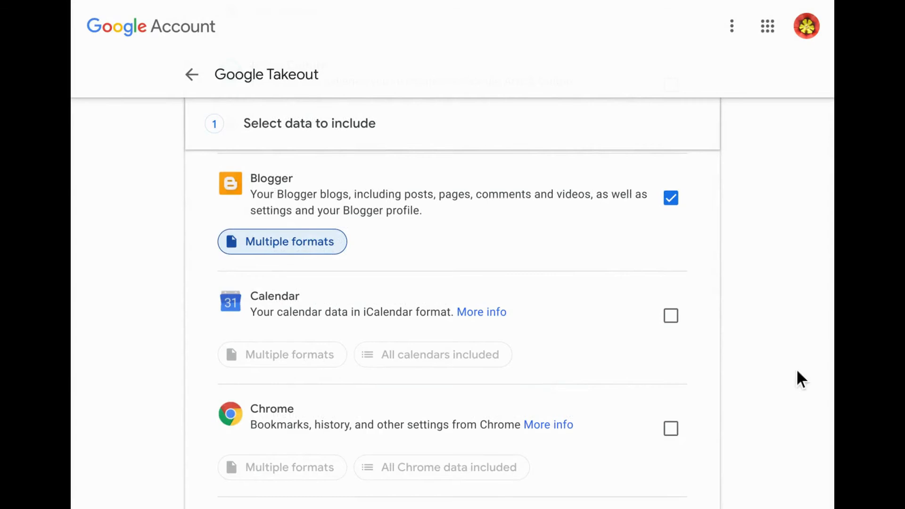
pyautogui.scroll(-3)
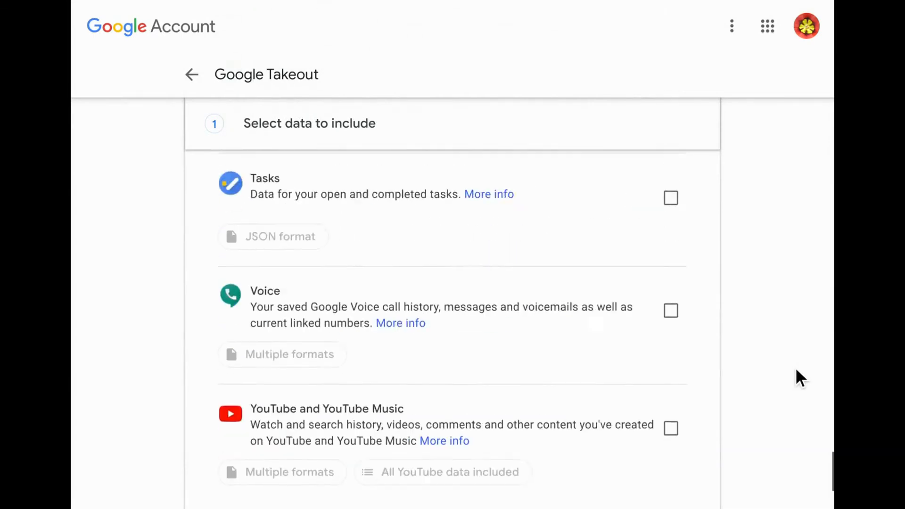
pyautogui.click(671, 429)
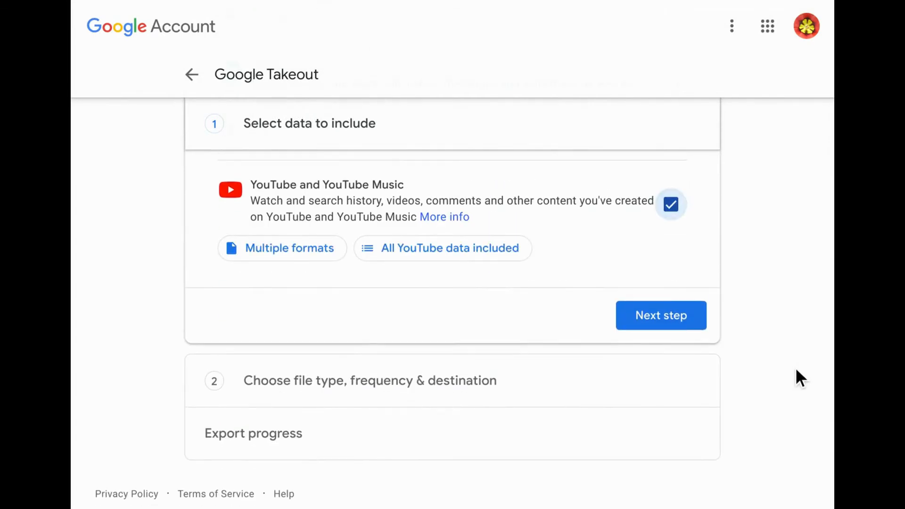
pyautogui.click(281, 248)
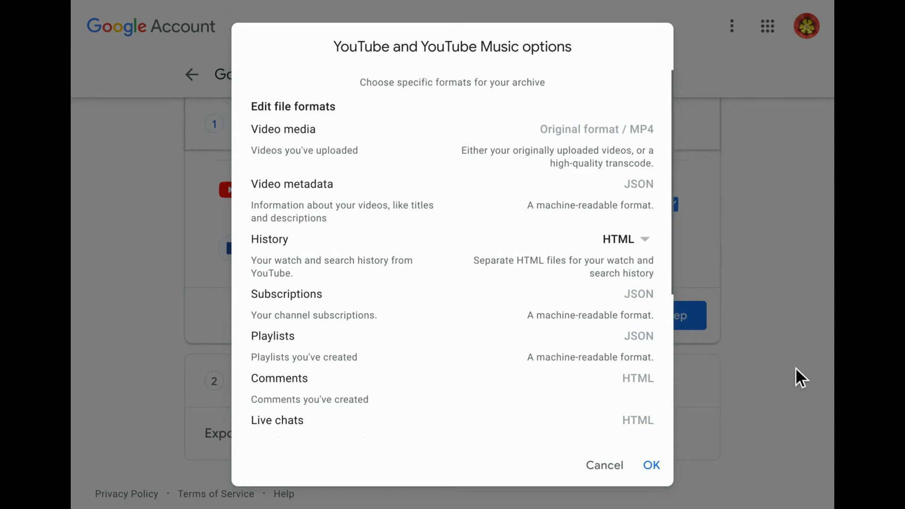
pyautogui.scroll(-3)
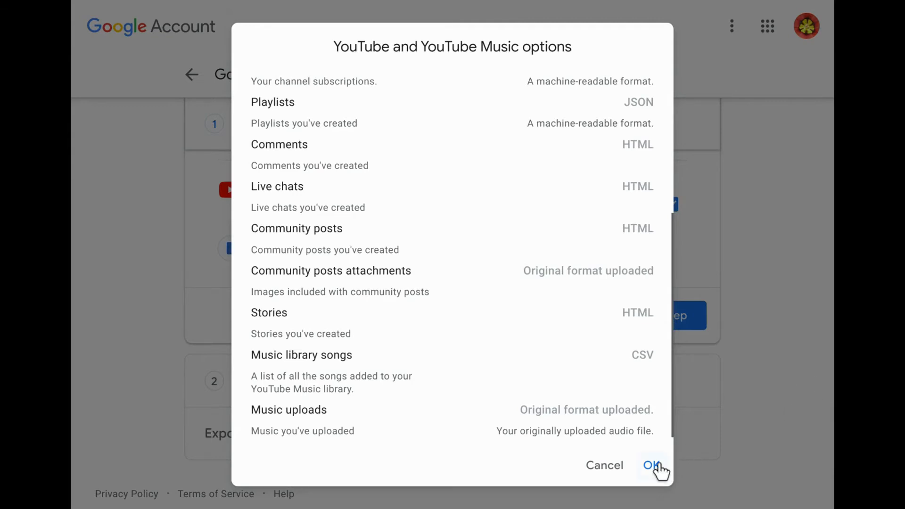
pyautogui.click(652, 465)
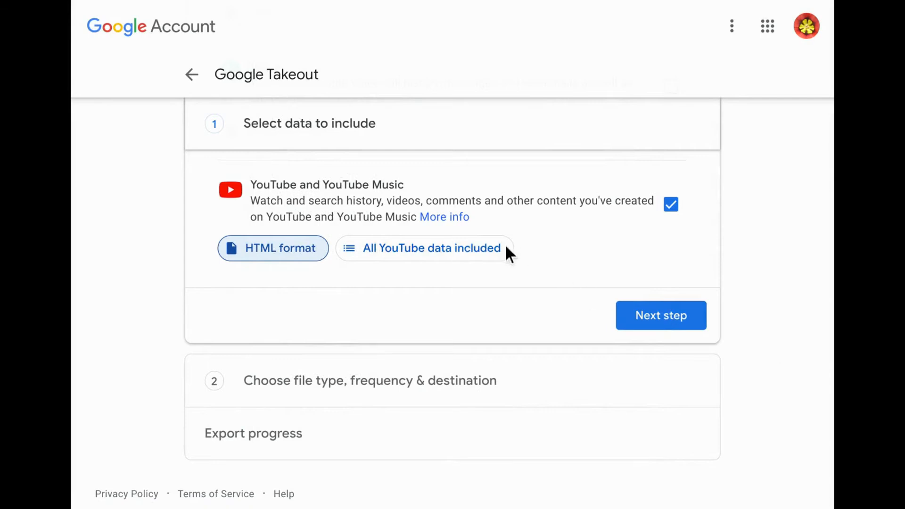
# Keep every YouTube data type checked and confirm the content selection
pyautogui.click(425, 247)
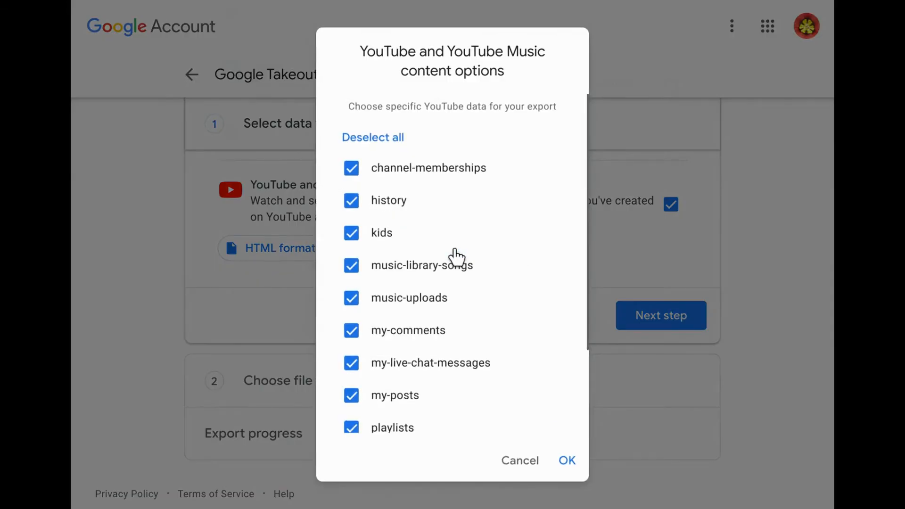
pyautogui.scroll(-3)
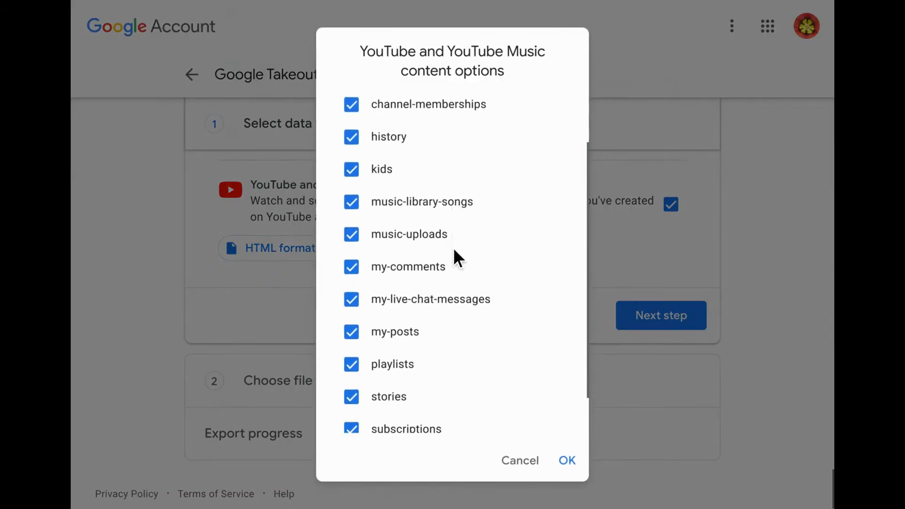
pyautogui.scroll(-3)
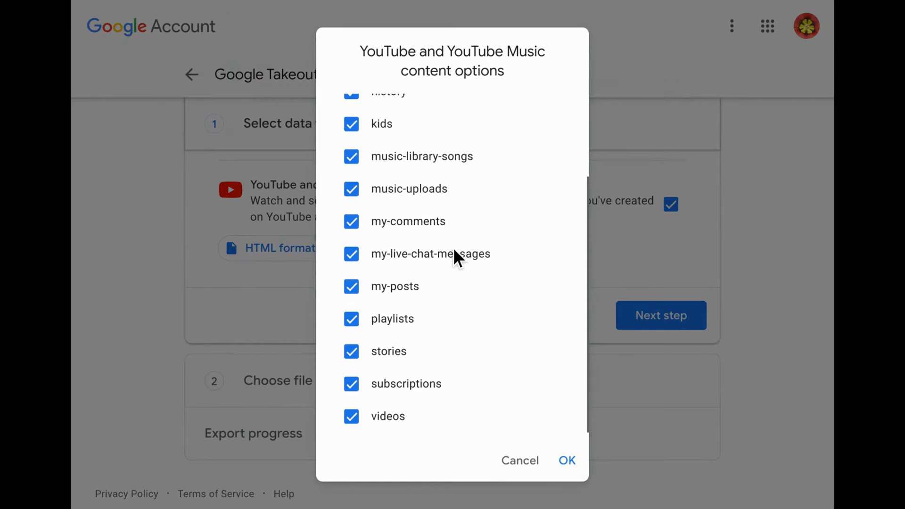
pyautogui.moveTo(568, 460)
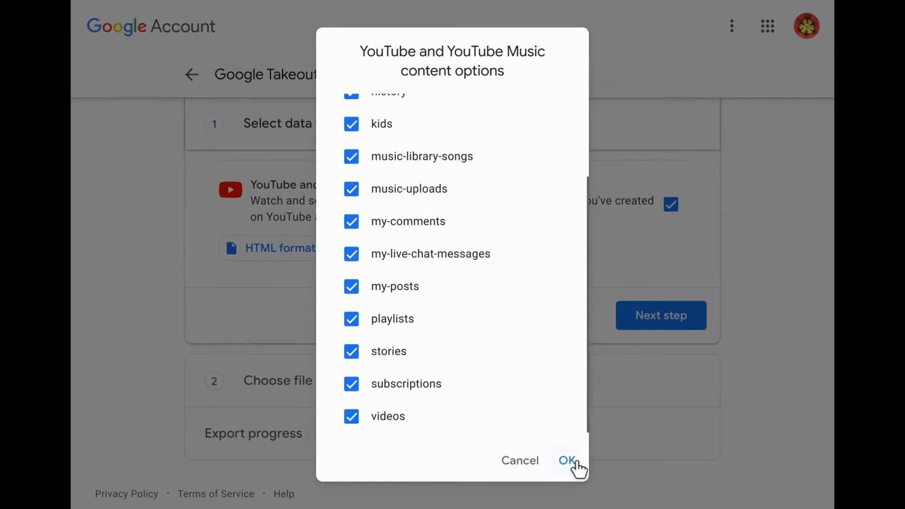
pyautogui.click(566, 460)
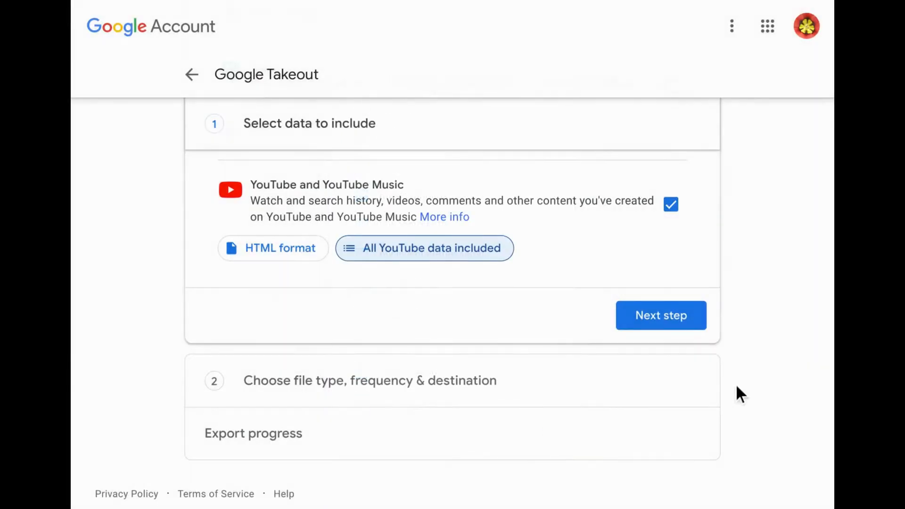
# Create a one-time export emailed as a download link, in 2 GB .zip files
pyautogui.click(661, 315)
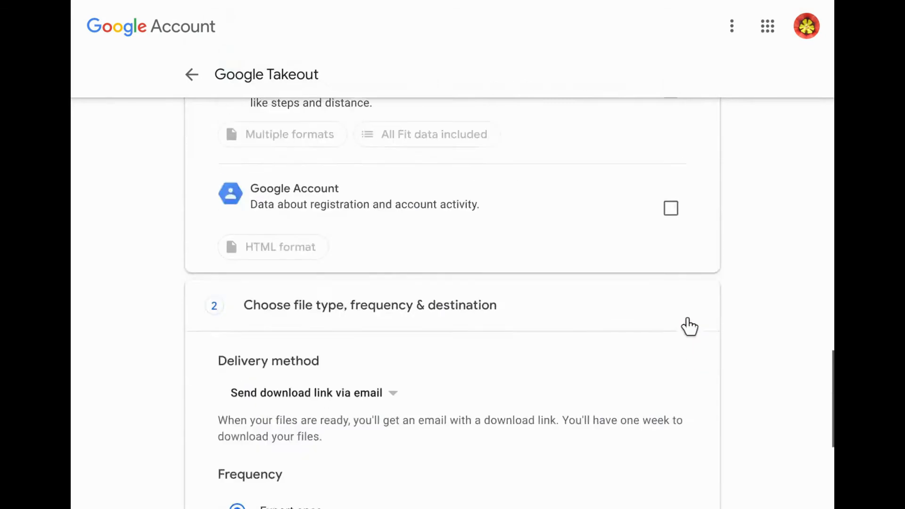
pyautogui.click(307, 393)
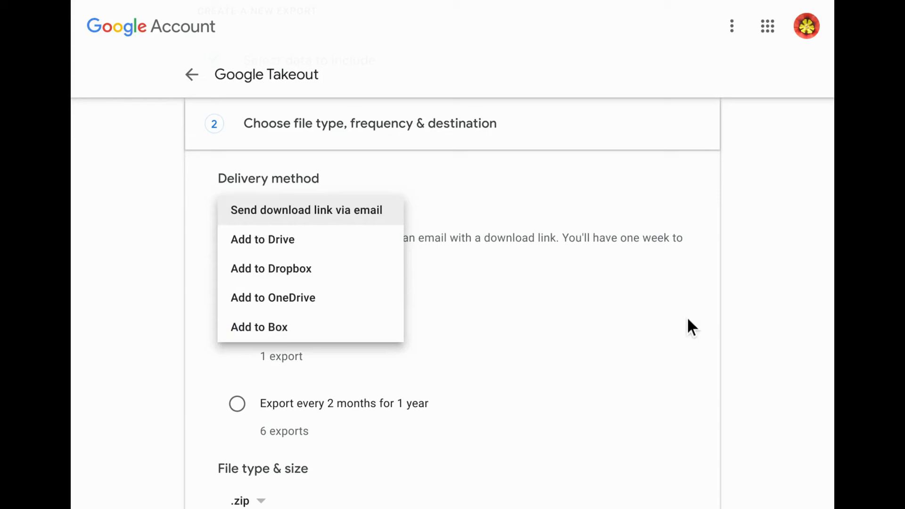
pyautogui.click(306, 209)
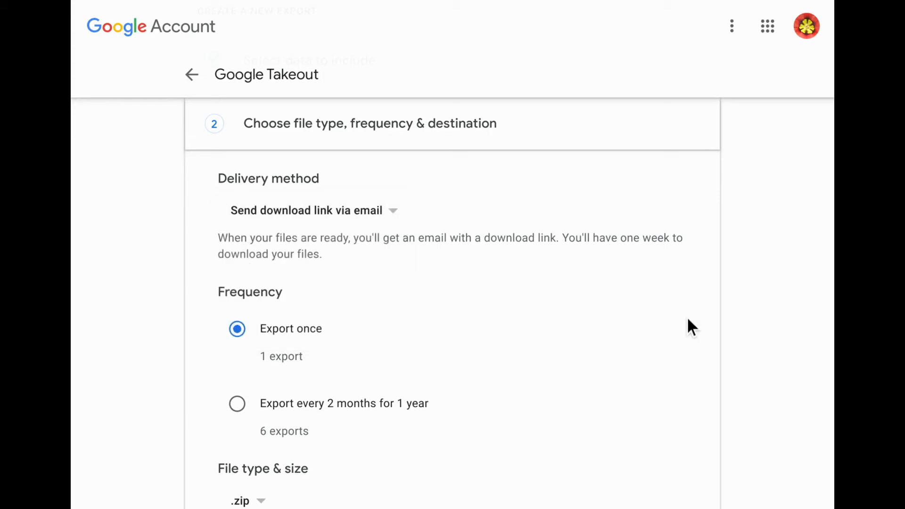
pyautogui.scroll(-3)
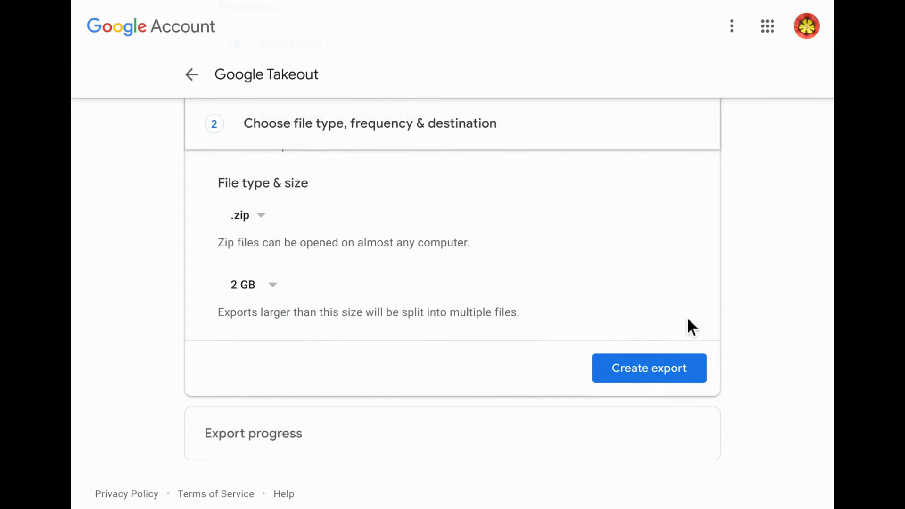
pyautogui.click(252, 284)
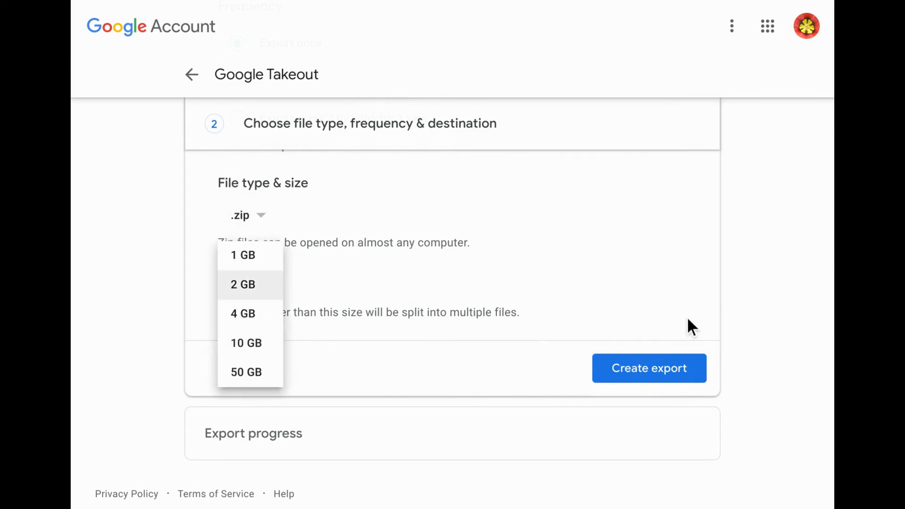
pyautogui.click(243, 284)
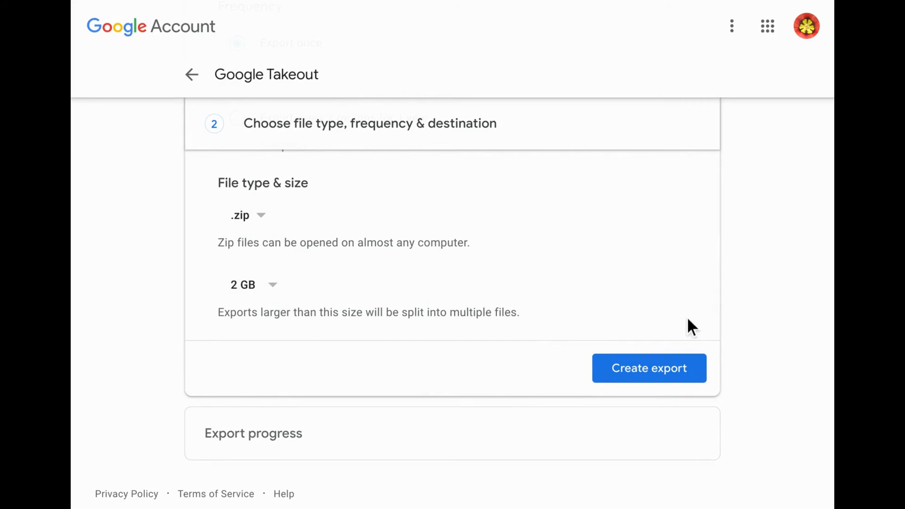
pyautogui.click(649, 369)
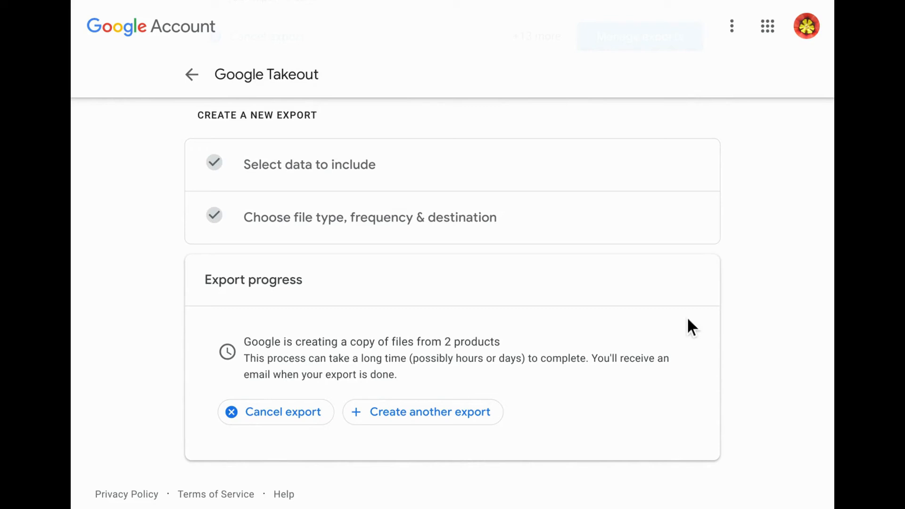
pyautogui.moveTo(701, 317)
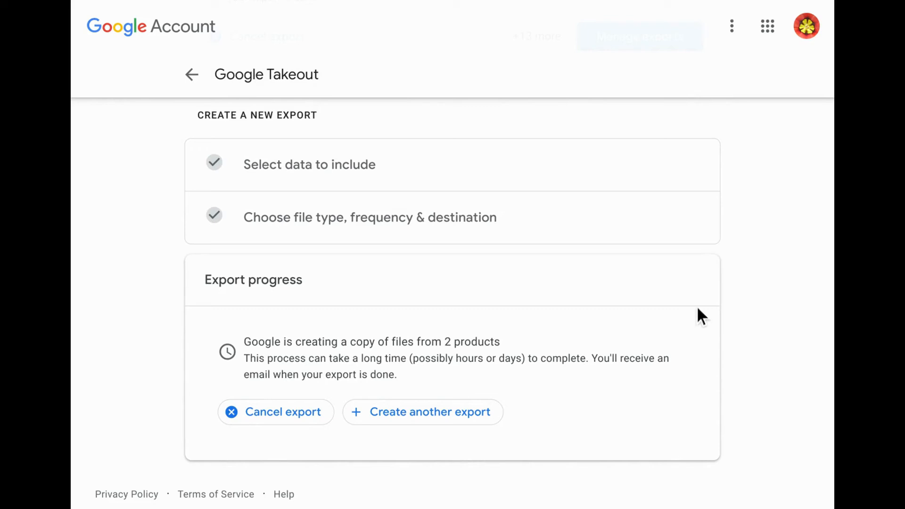
pyautogui.moveTo(761, 355)
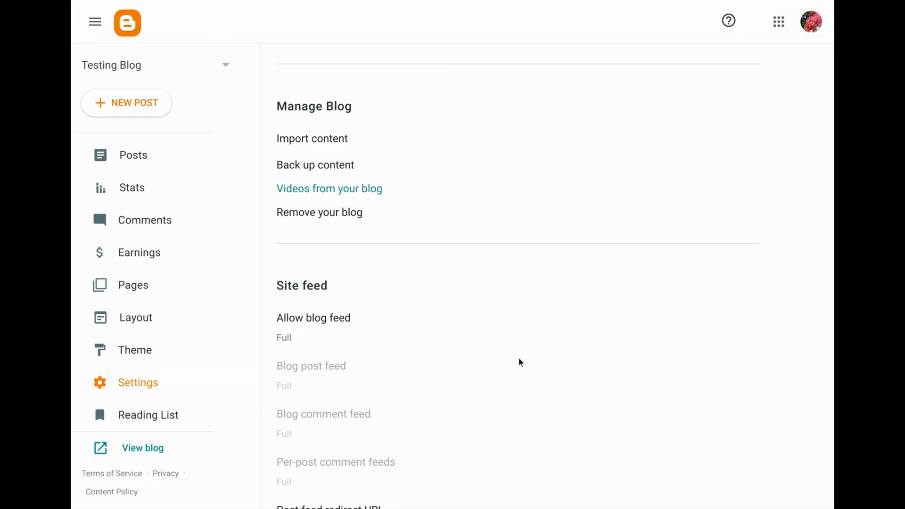
pyautogui.moveTo(167, 414)
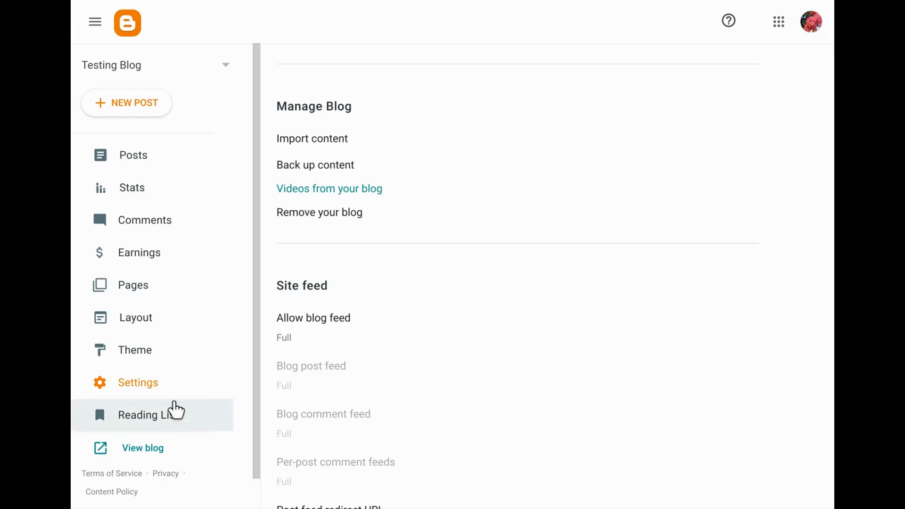
pyautogui.moveTo(138, 383)
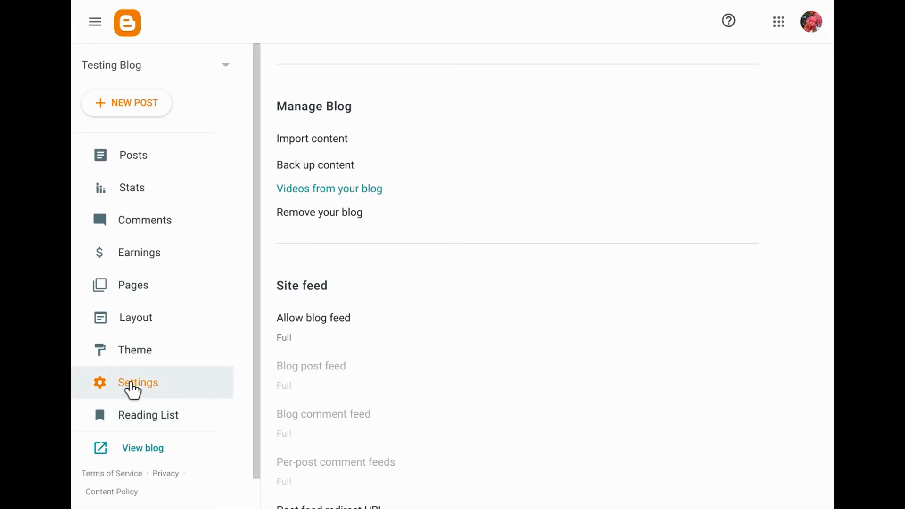
pyautogui.moveTo(144, 387)
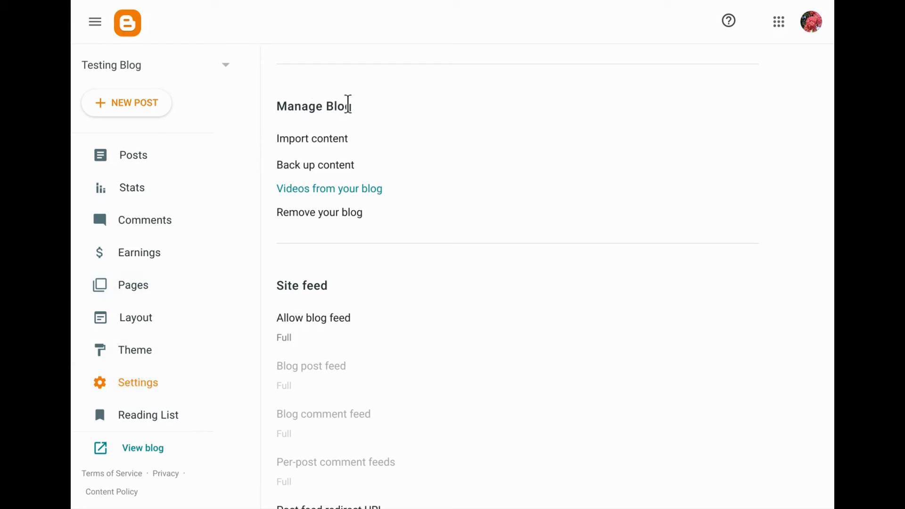
pyautogui.moveTo(337, 147)
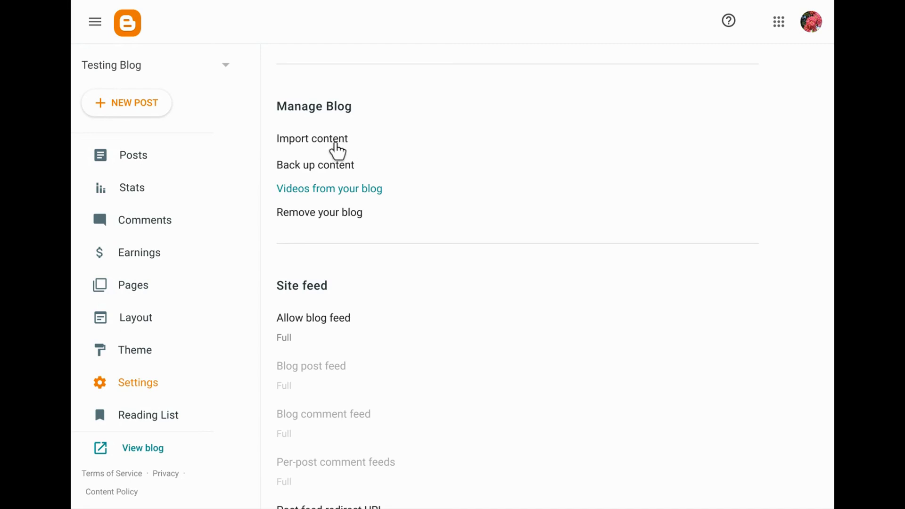
# Open the Testing Blog's 'Back up content' download dialog from Manage Blog settings
pyautogui.click(316, 164)
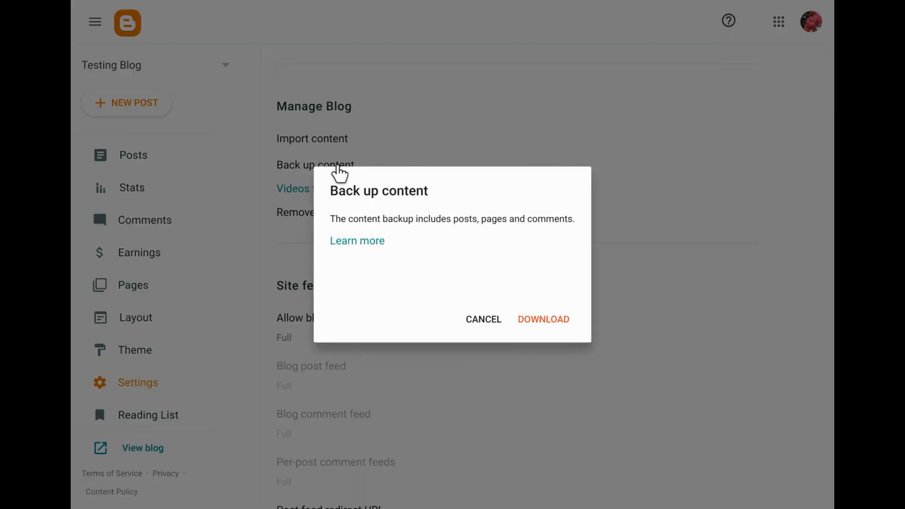
pyautogui.moveTo(536, 257)
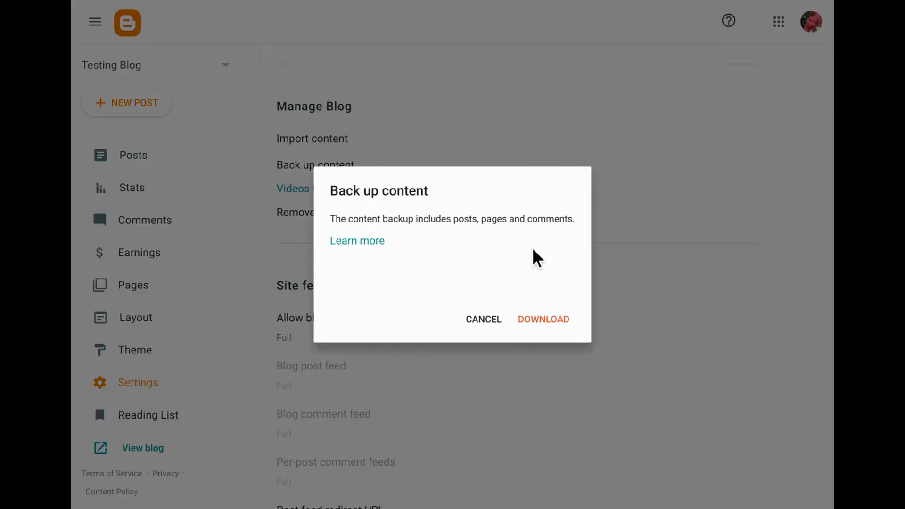
pyautogui.moveTo(540, 323)
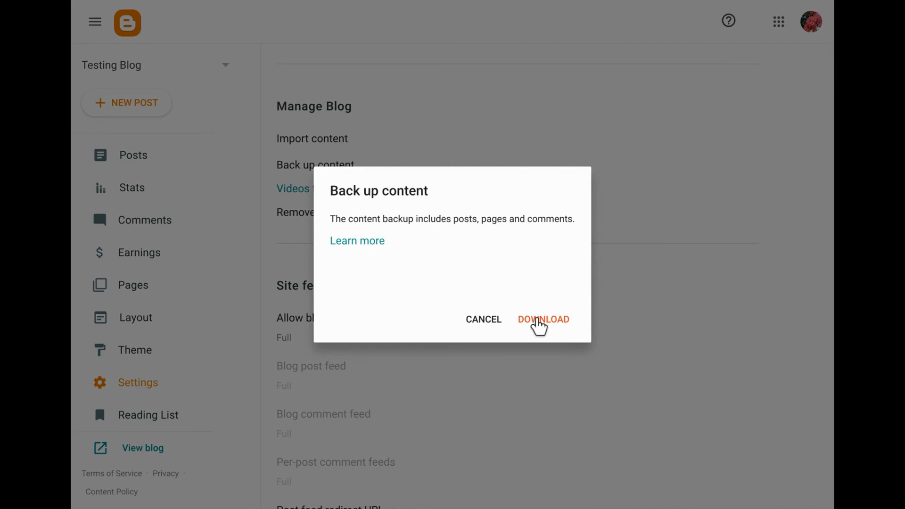